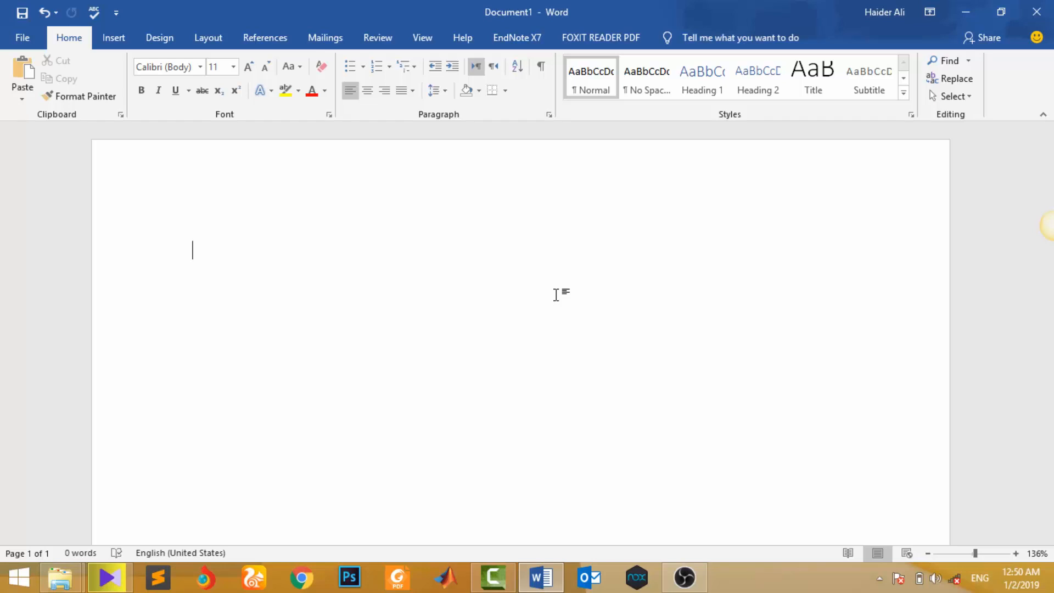
- Insert a new blank equation placeholder from the Insert tab
left_click(113, 38)
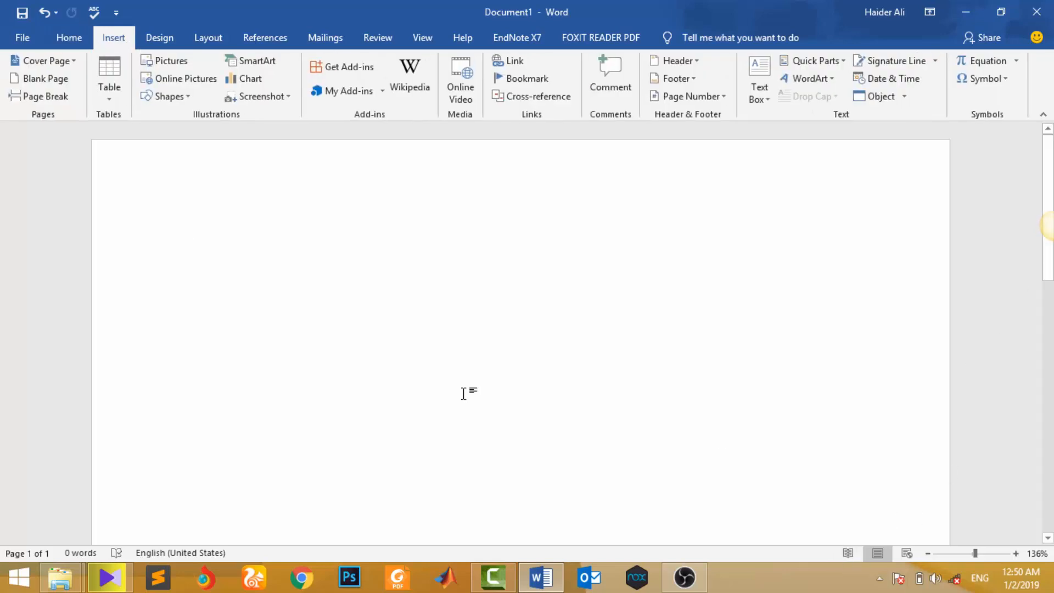
left_click(986, 61)
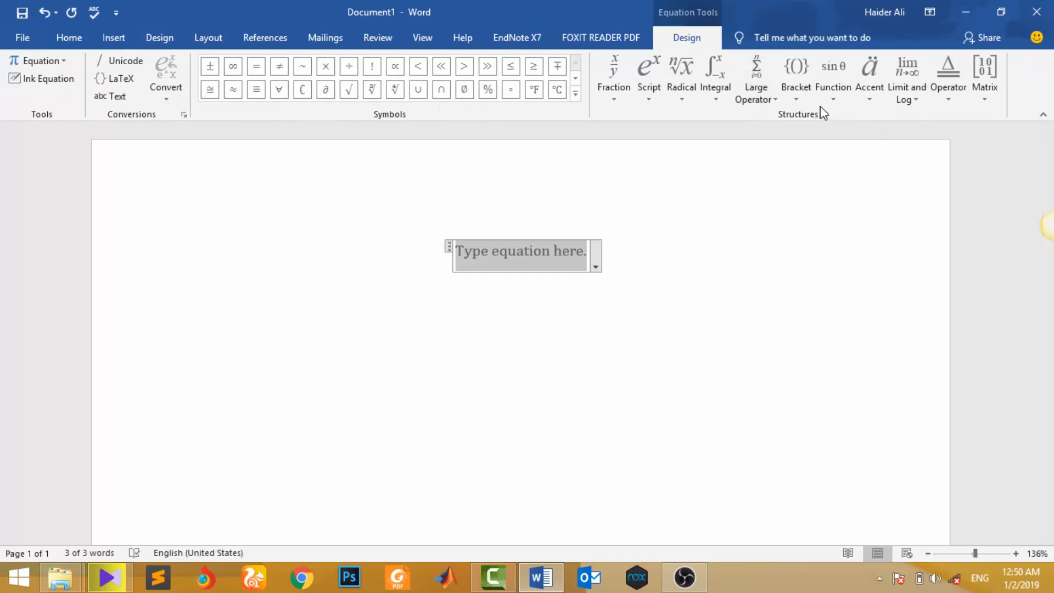
- Wrap the equation in square brackets containing an empty 3×3 matrix
left_click(795, 74)
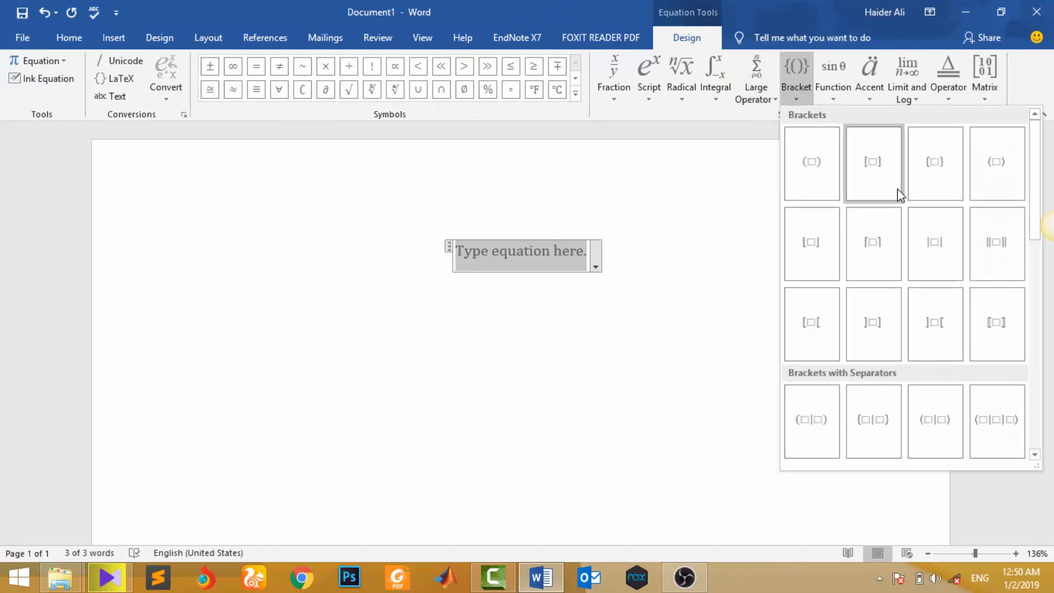
left_click(872, 161)
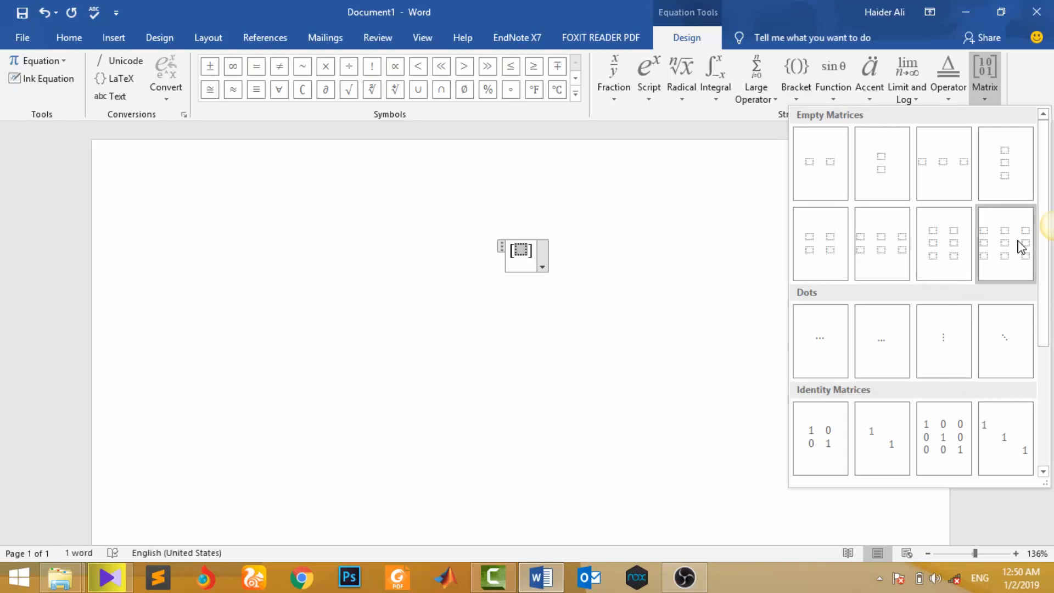
left_click(1004, 244)
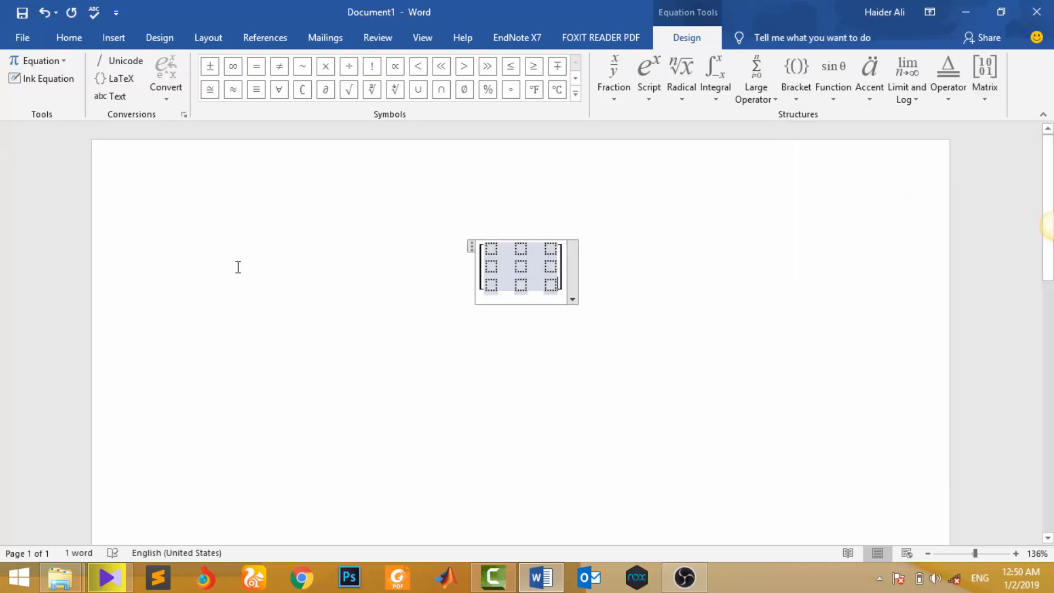
mouse_move(455, 311)
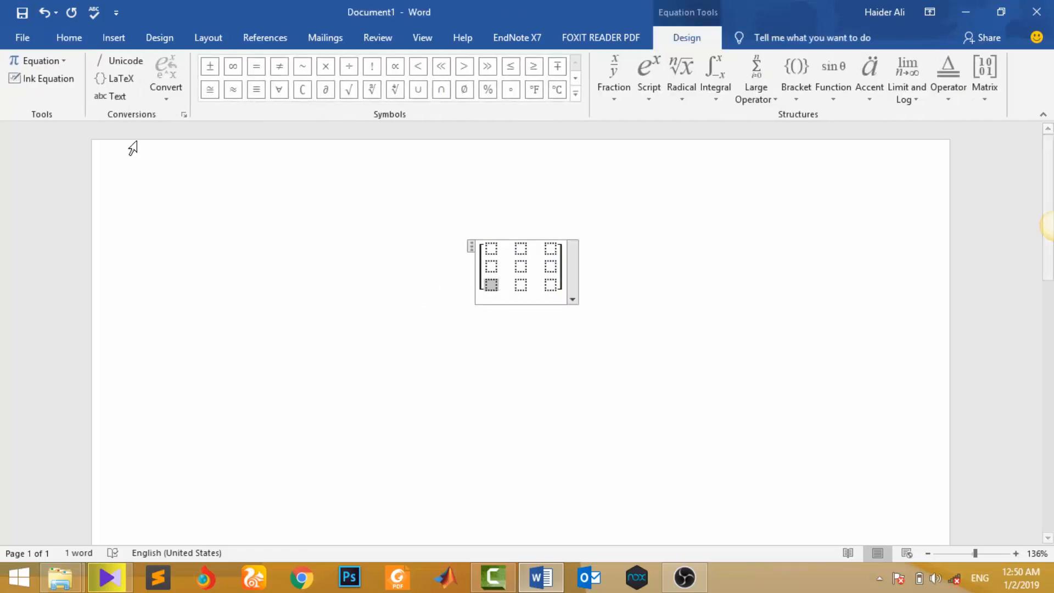
- Add an extra column after the bottom-left matrix entry and bring up the cell options again
left_click(68, 38)
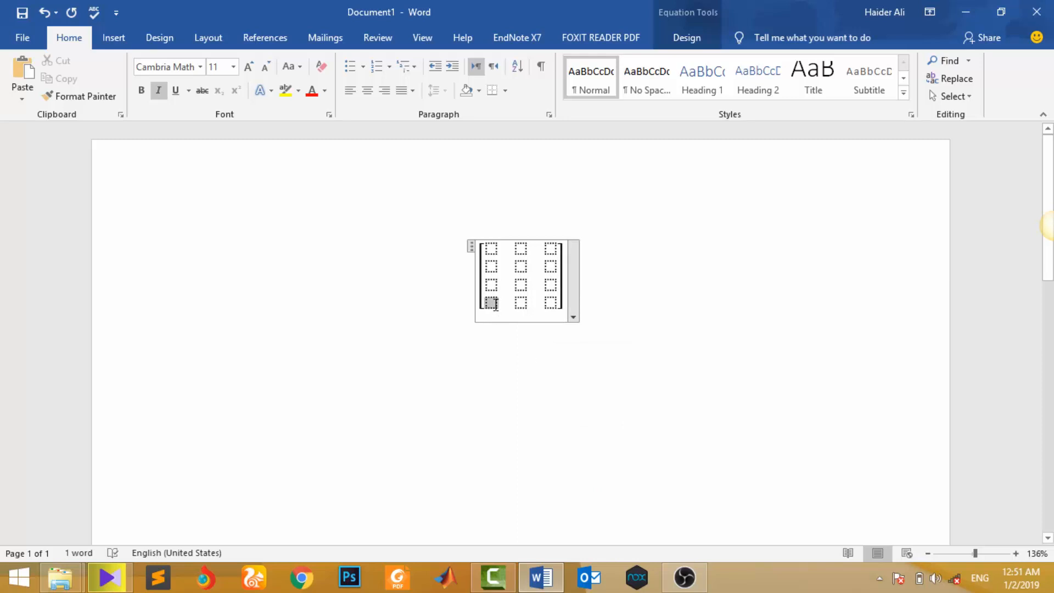
right_click(489, 303)
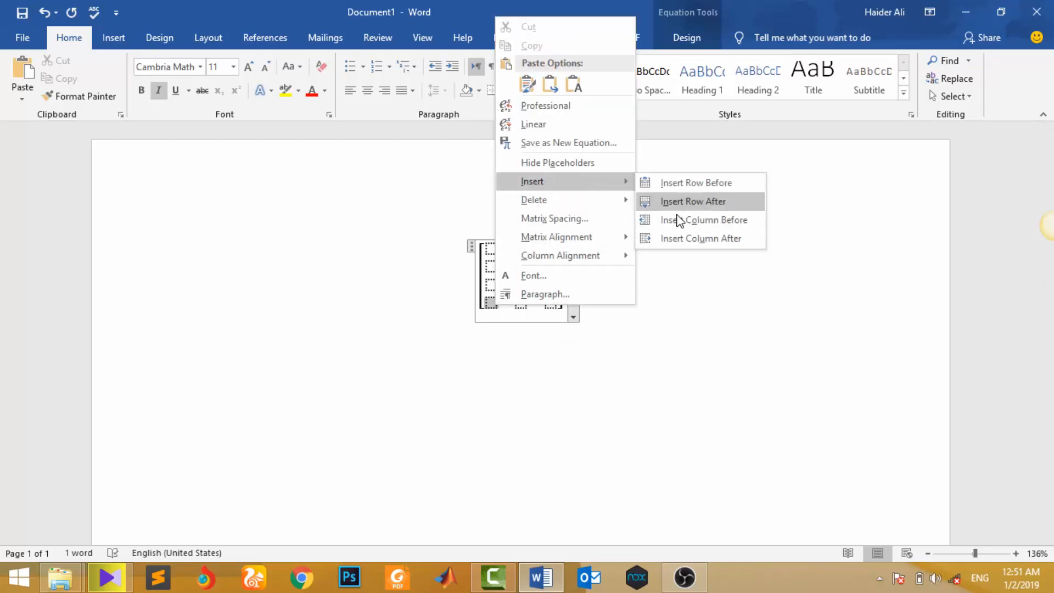
left_click(693, 201)
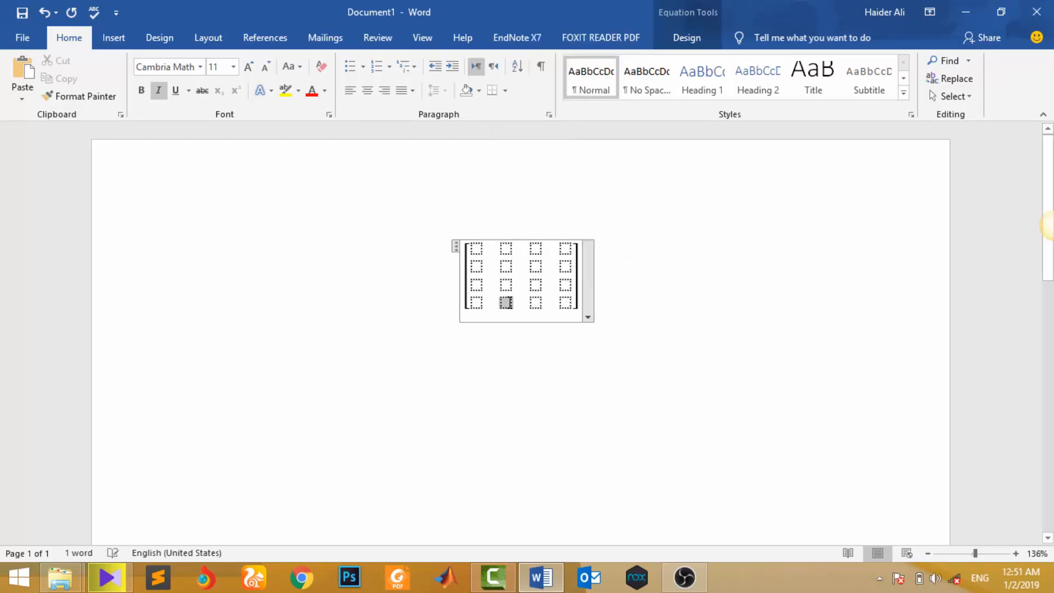
right_click(505, 302)
type("F")
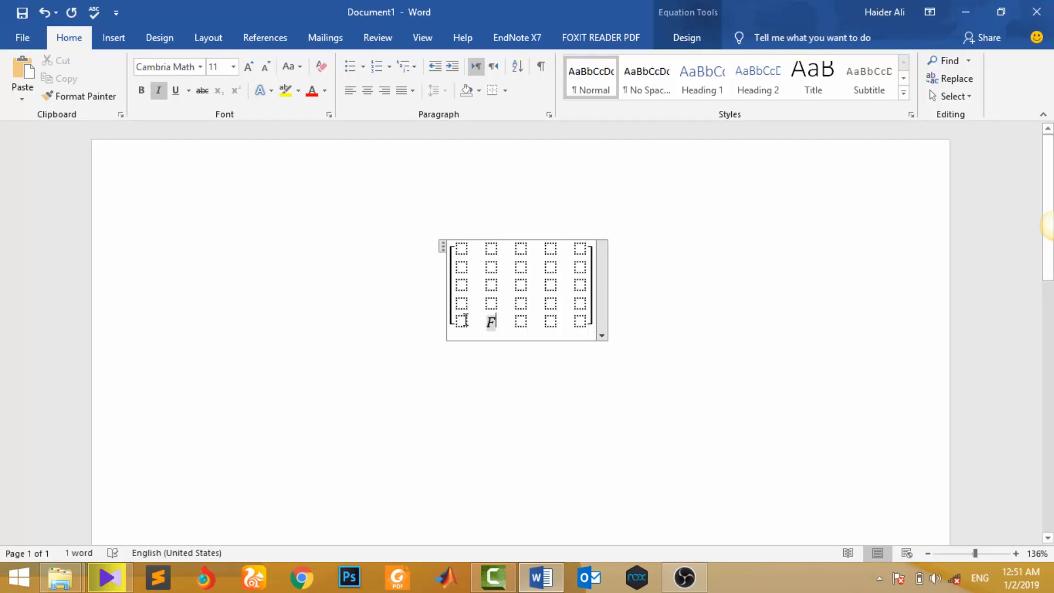
- Remove the extra row and column via the matrix cell's delete options
type("D")
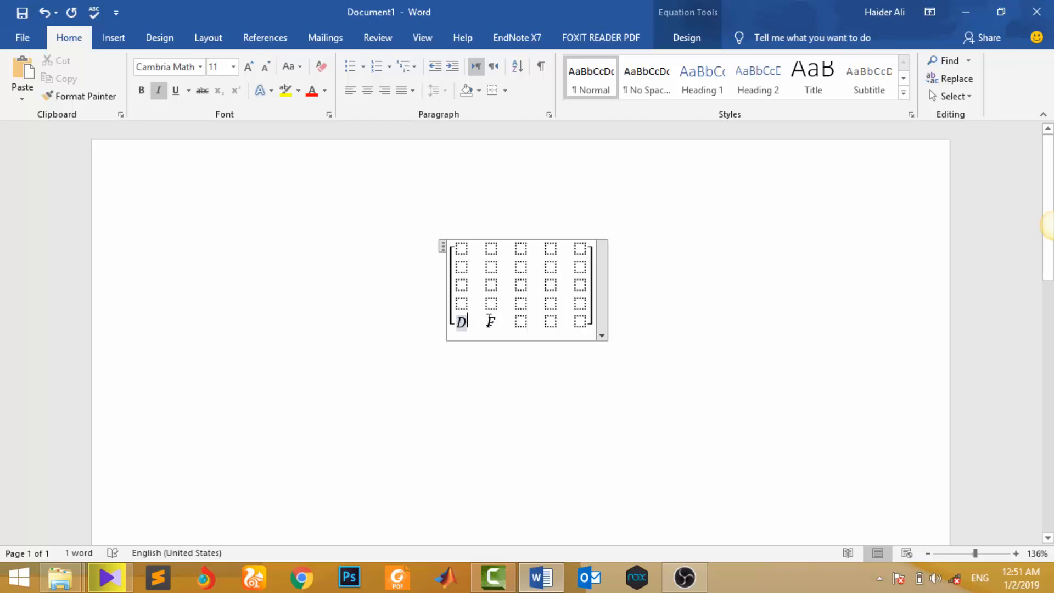
right_click(474, 318)
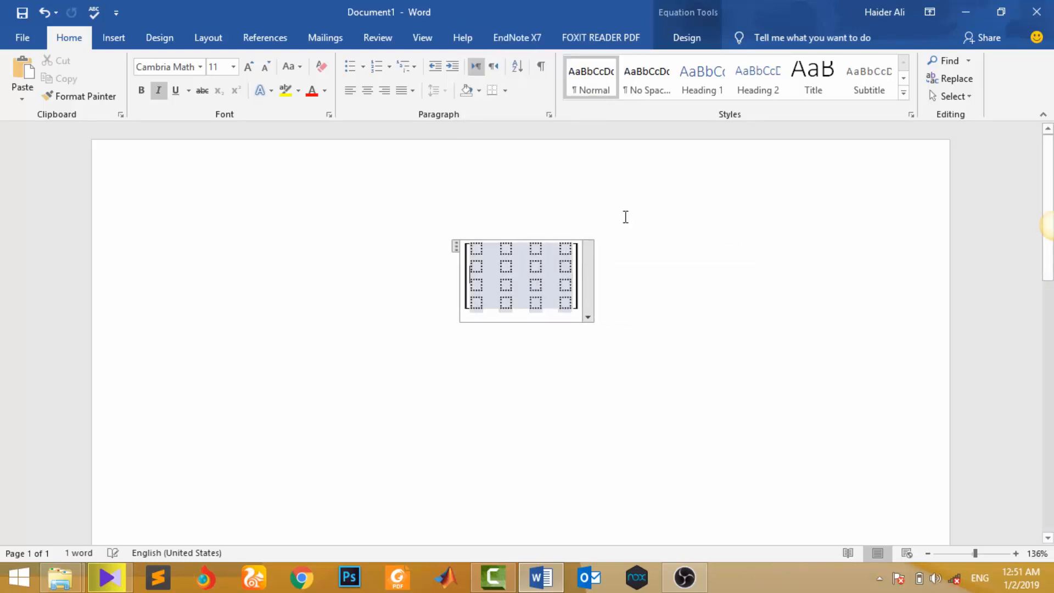
mouse_move(583, 338)
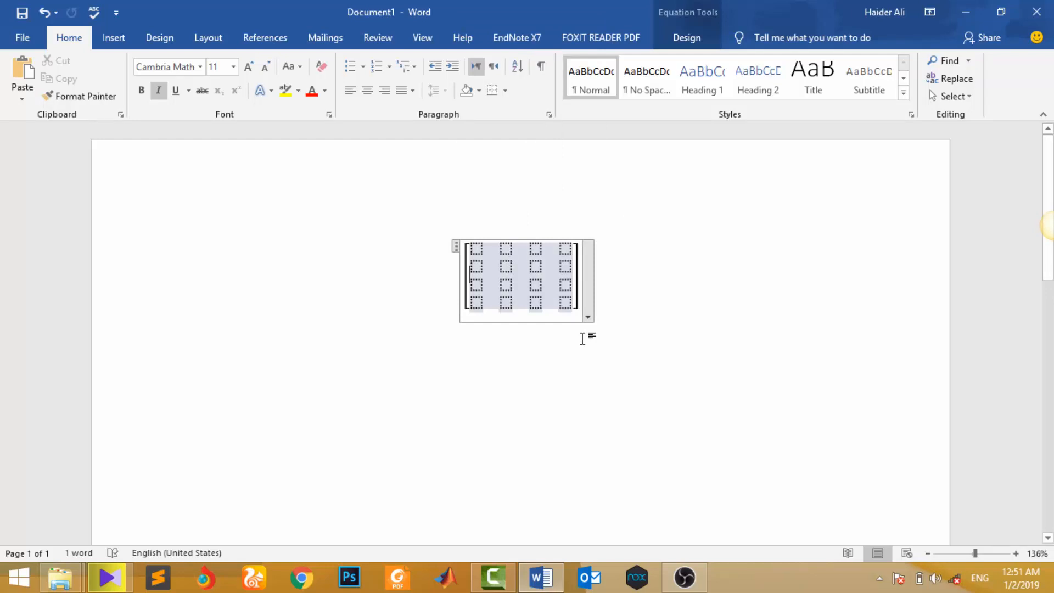